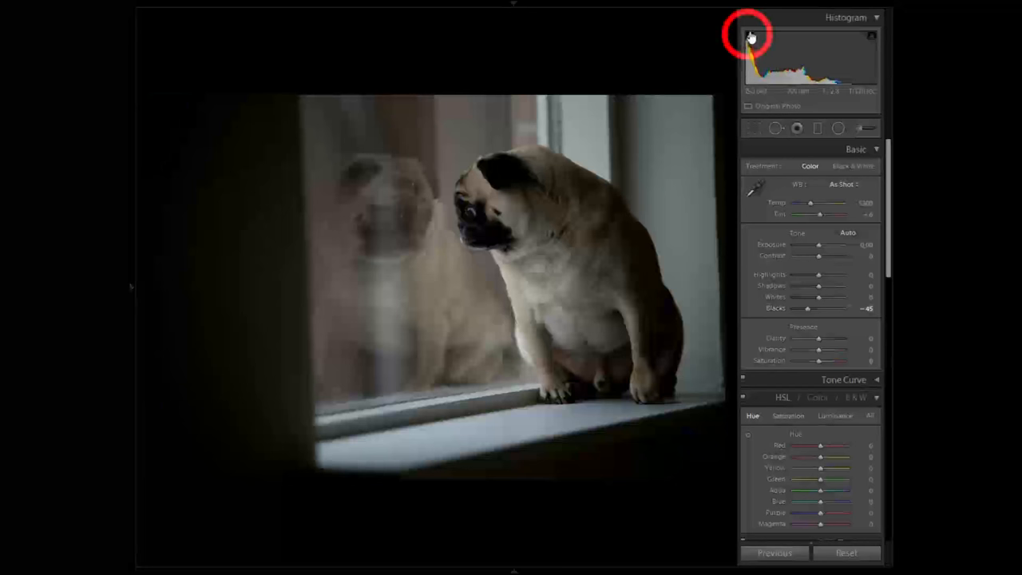
Step: Turn on the shadow clipping warning from the histogram to reveal clipped areas on the pug's face
click(749, 38)
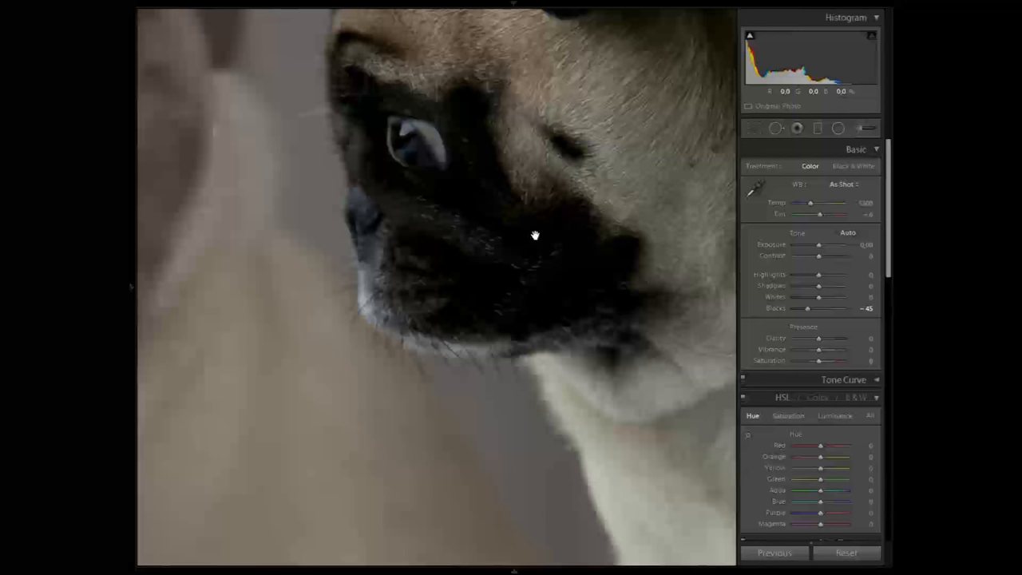
mouse_move(543, 243)
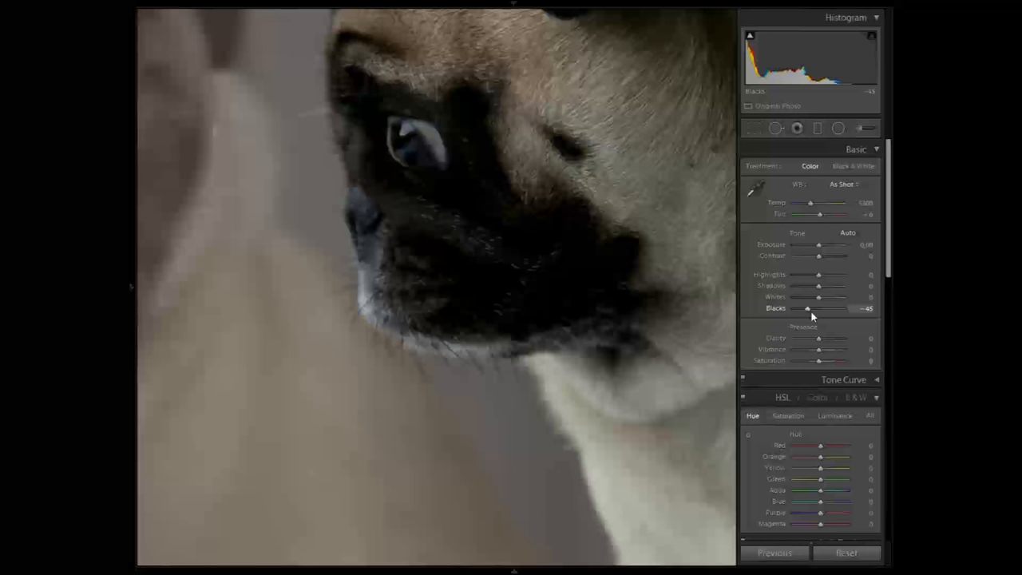
Step: Raise the Blacks slider gradually until the clipping warning clears from the pug's dark facial fur
drag(808, 308, 812, 308)
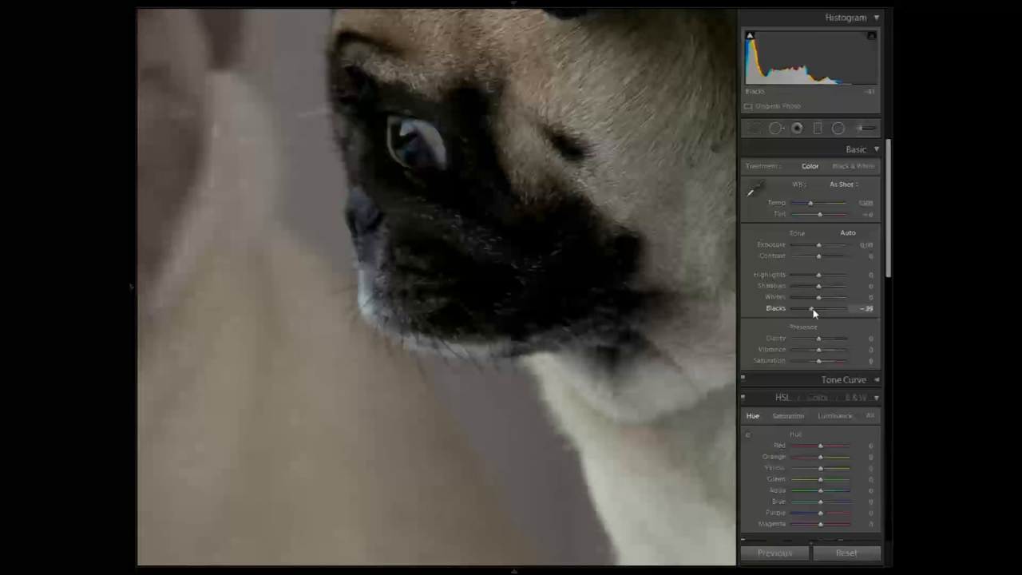
drag(810, 310, 817, 309)
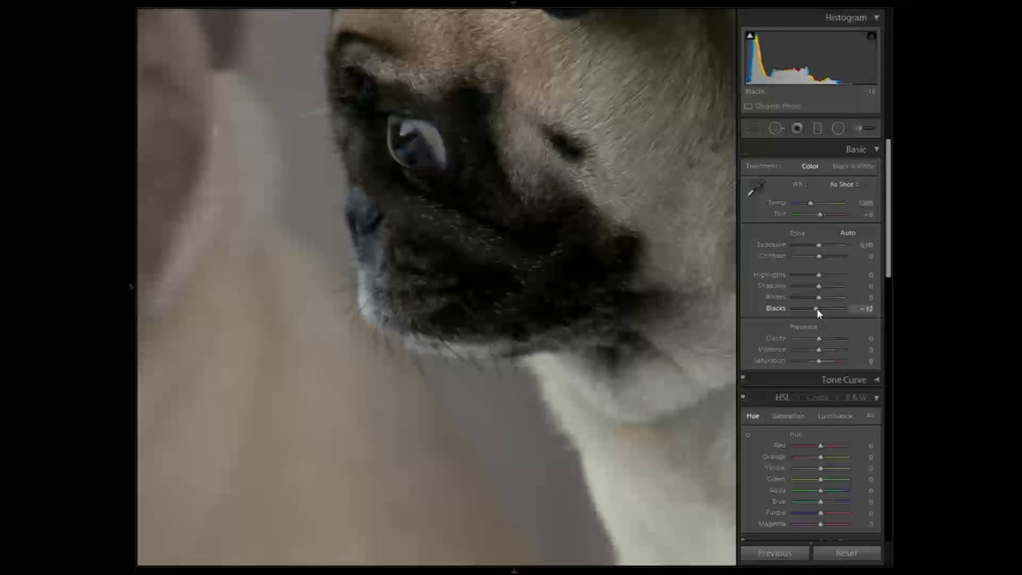
drag(806, 310, 817, 310)
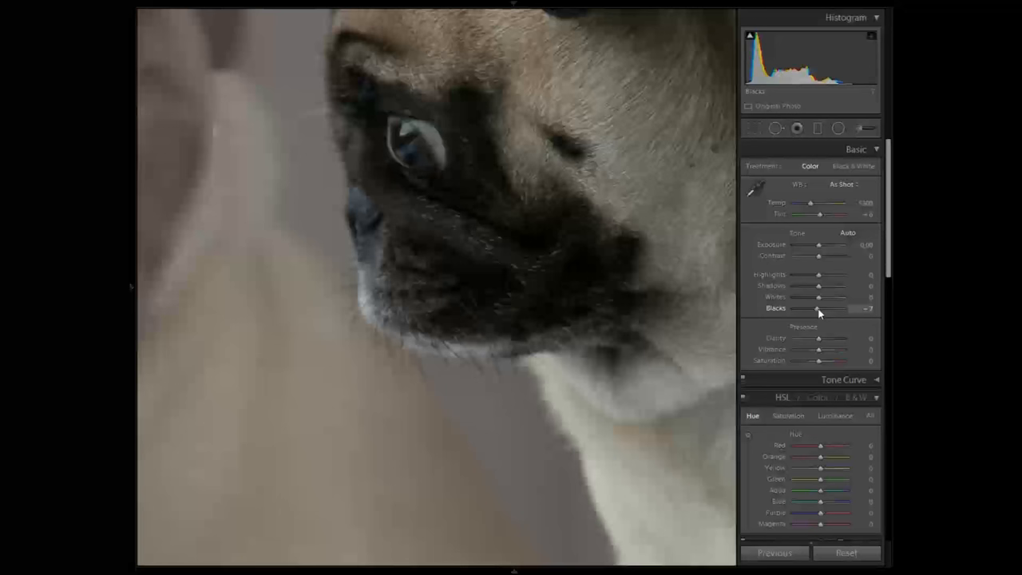
drag(816, 310, 824, 309)
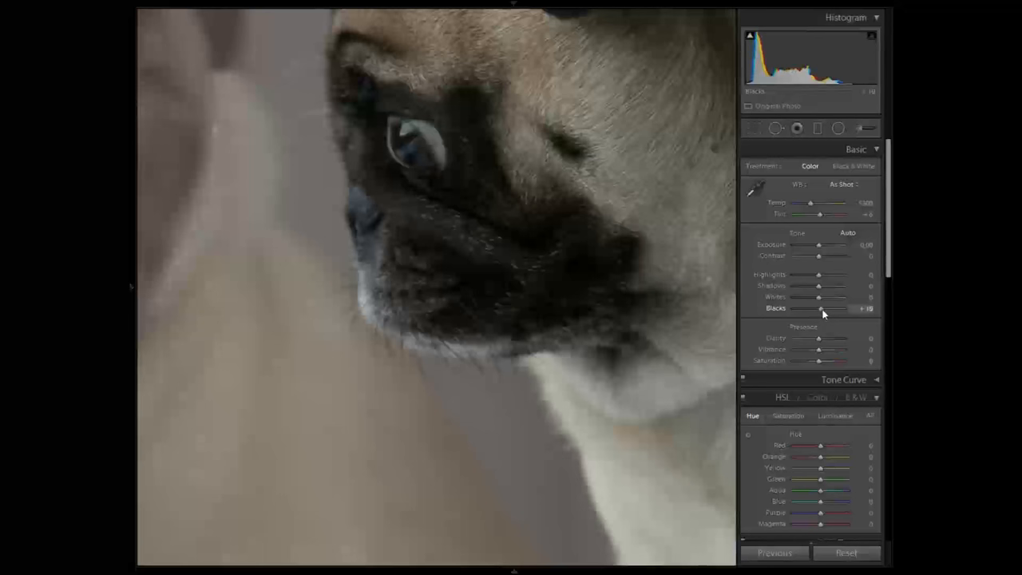
drag(821, 310, 823, 310)
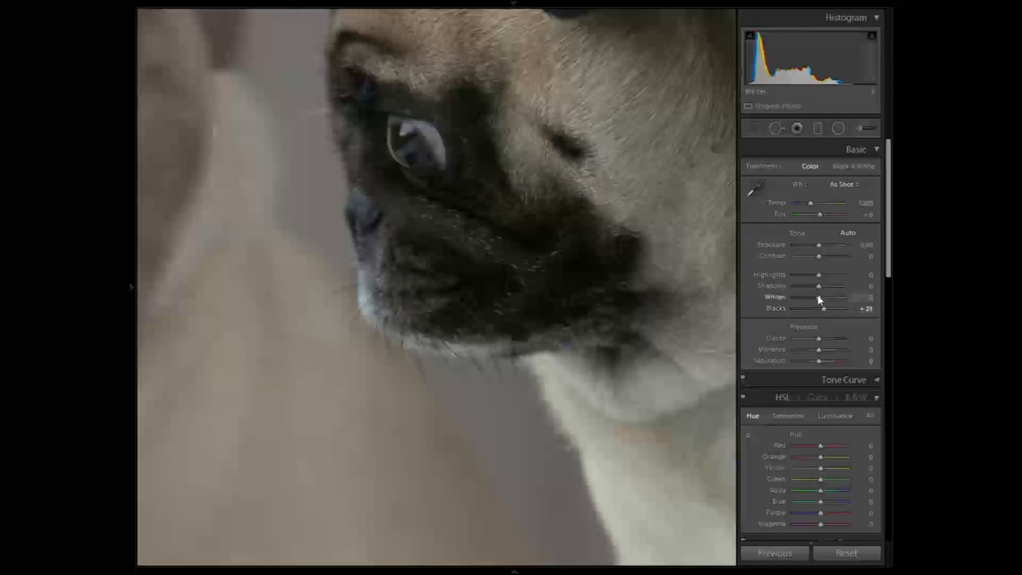
Step: Raise the Whites slider to brighten the fur and window light, then return to Fit view
drag(817, 297, 830, 297)
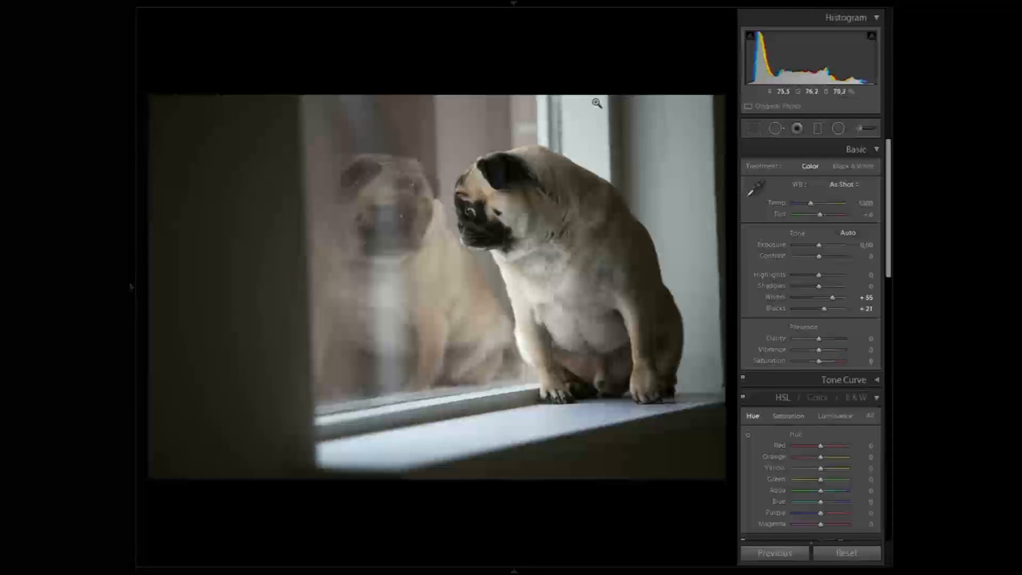
click(846, 552)
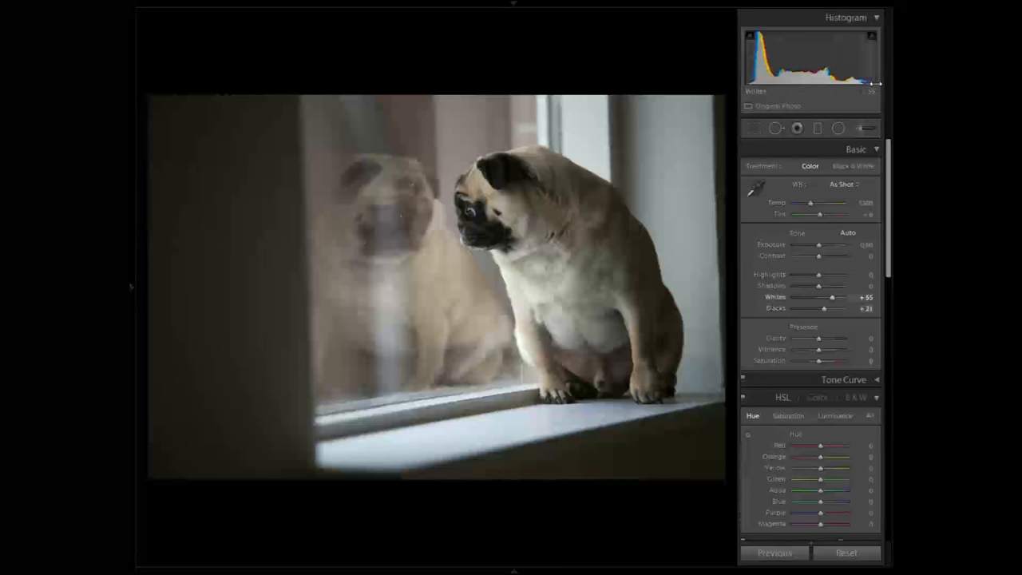
mouse_move(874, 91)
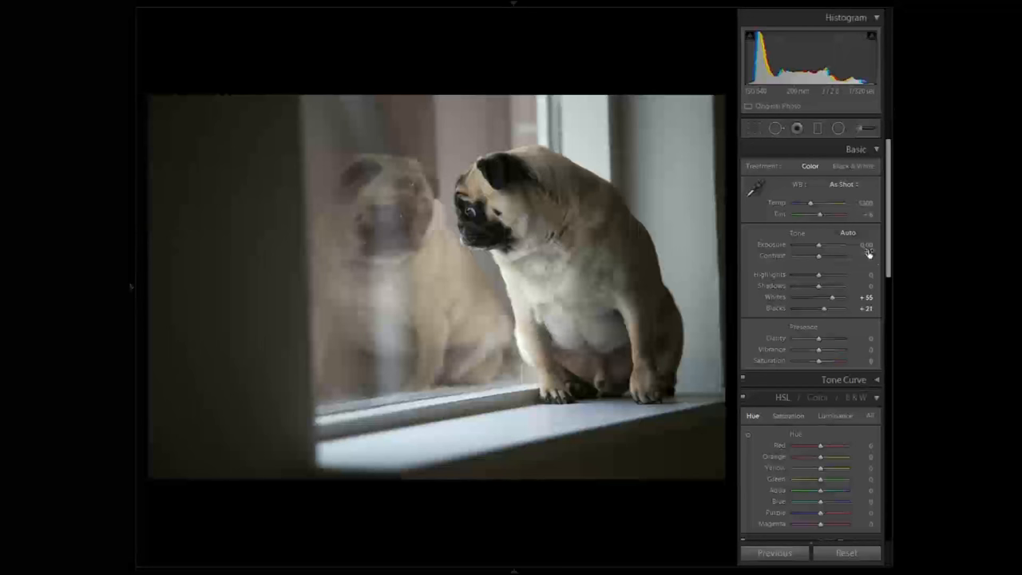
double_click(868, 252)
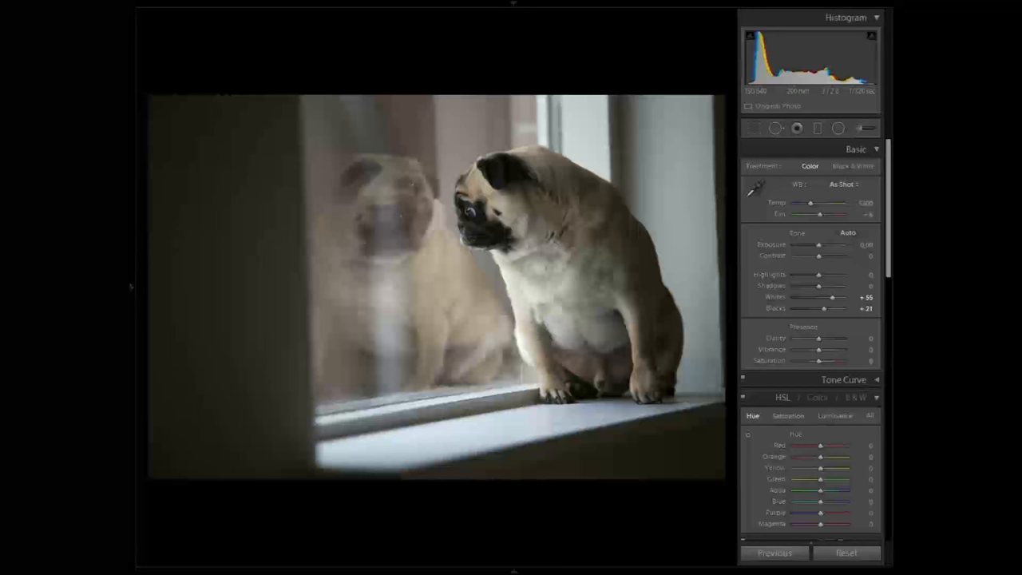